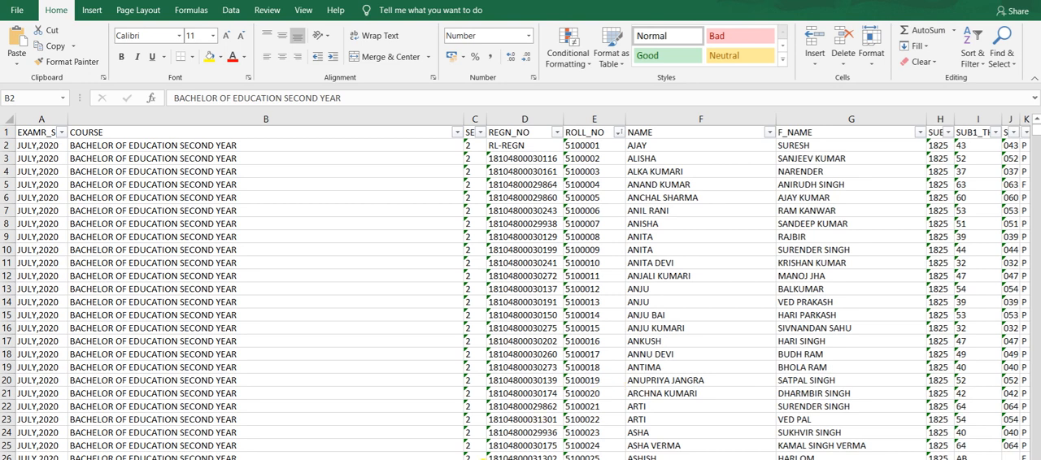
Scroll right past the subject marks to the RESULT_RMK, total and percentage columns.
left_click(265, 145)
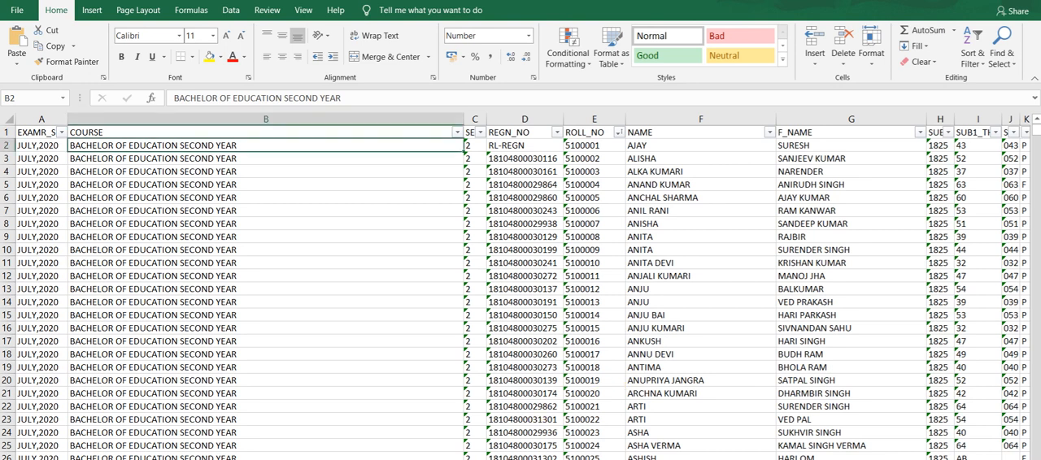
scroll("right", 3)
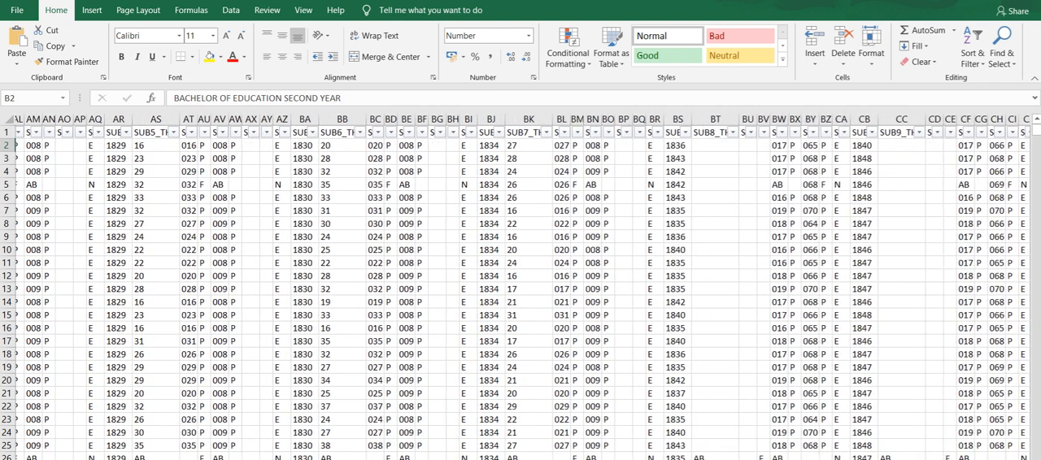
scroll("right", 3)
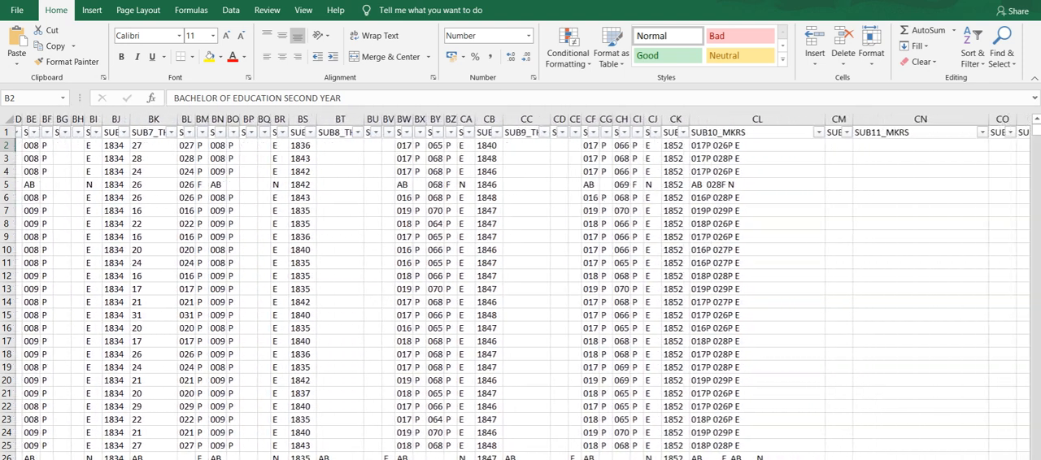
scroll("right", 3)
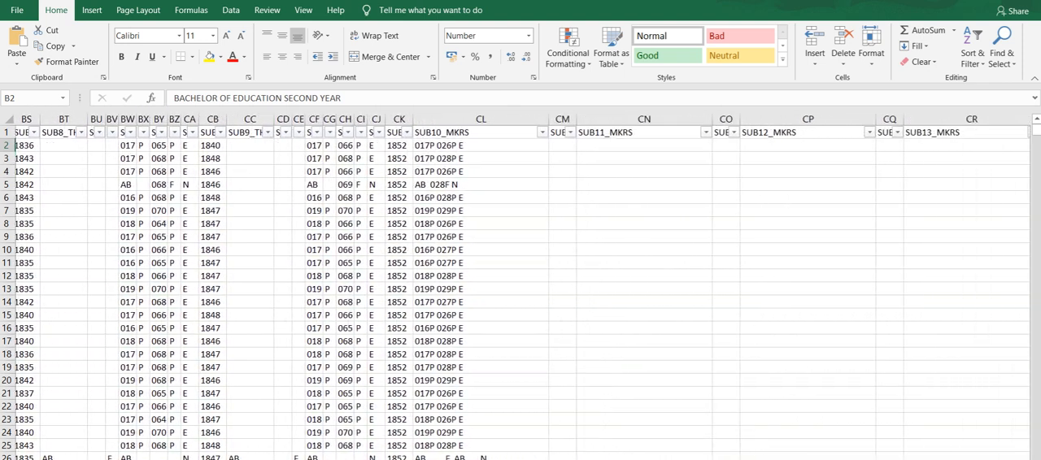
scroll("right", 3)
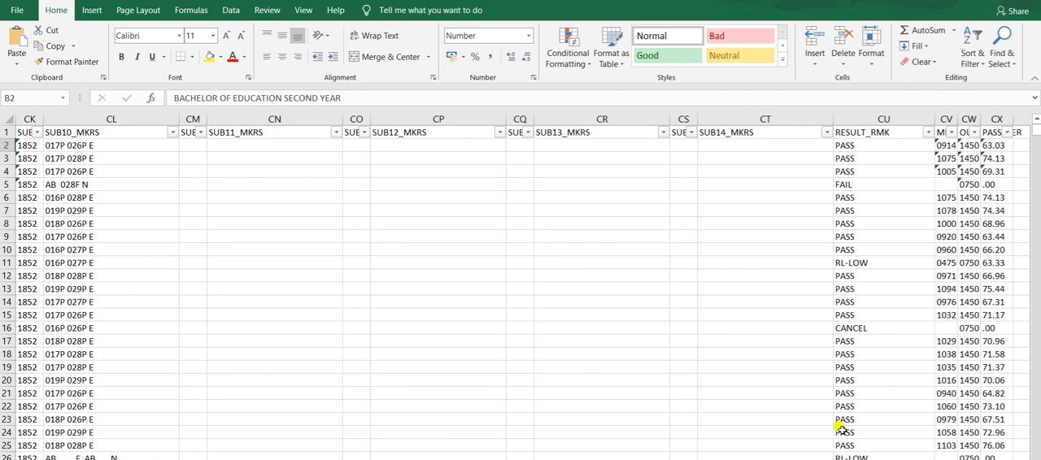
Scroll down past row 120 reviewing CANCEL, RL-LOW and RE-APPER remarks, then back up.
scroll("down", 3)
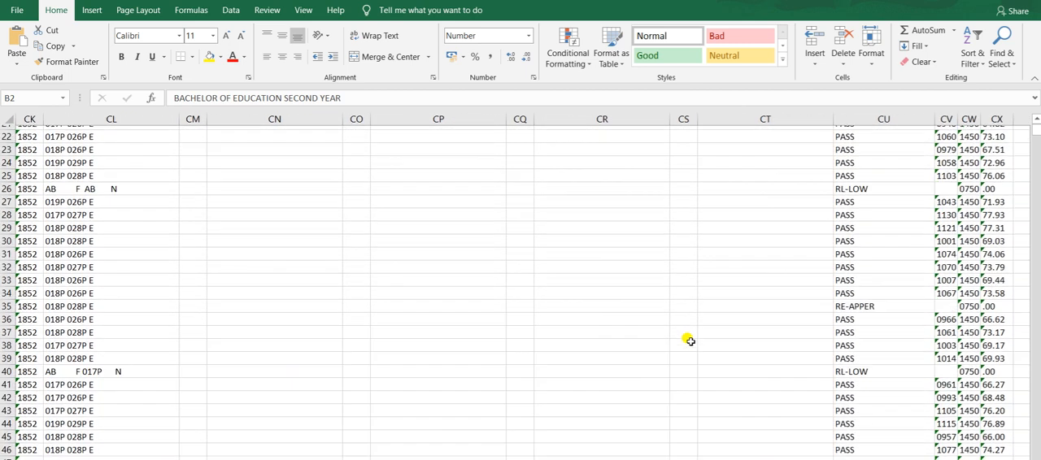
scroll("down", 3)
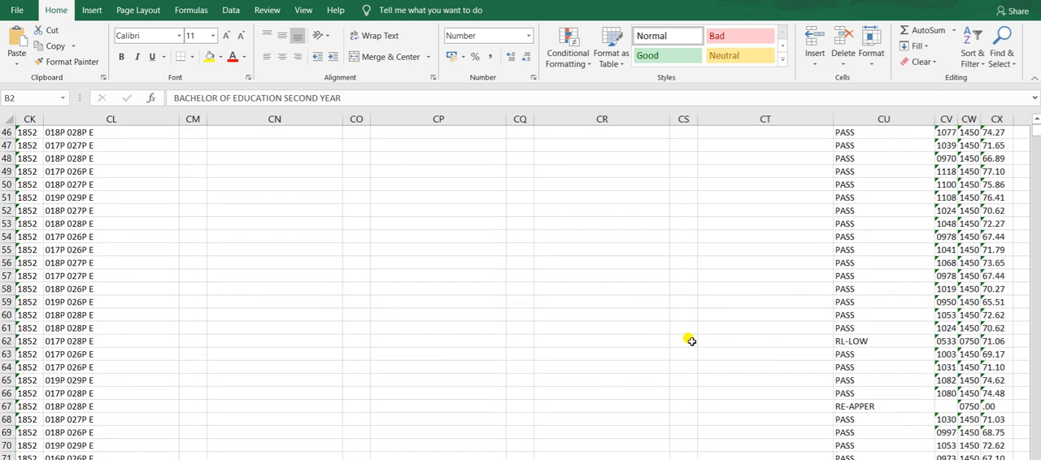
scroll("down", 3)
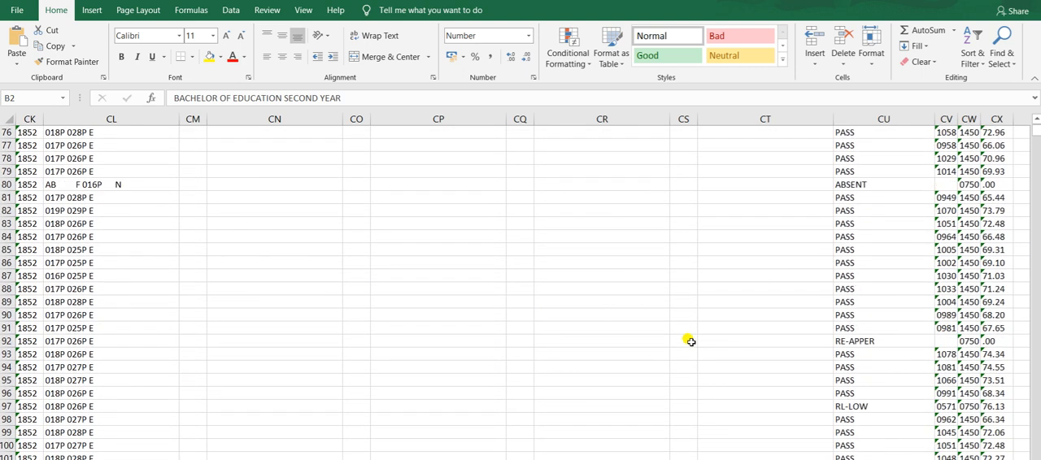
scroll("down", 3)
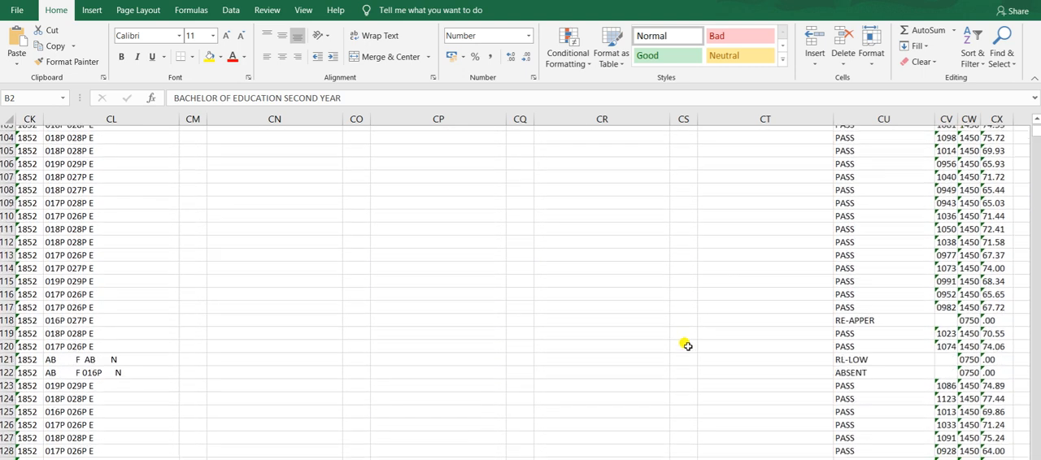
scroll("up", 3)
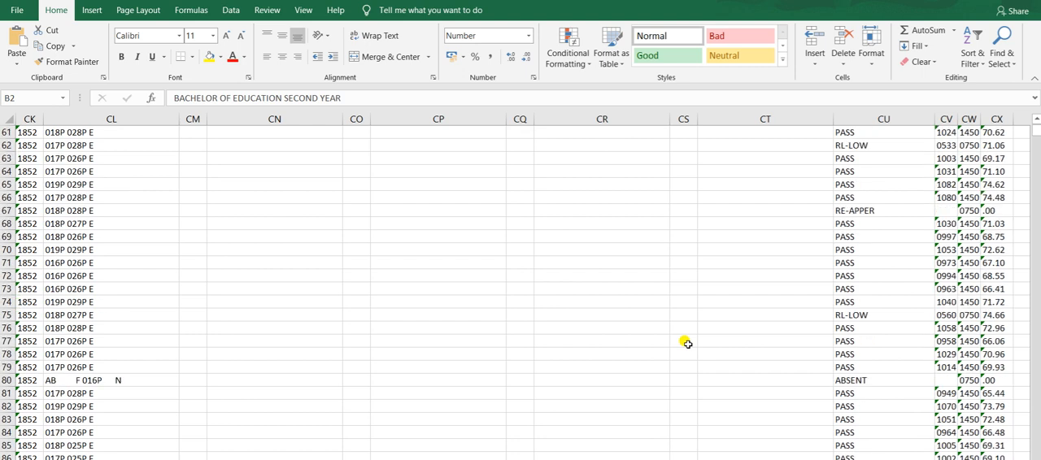
scroll("up", 3)
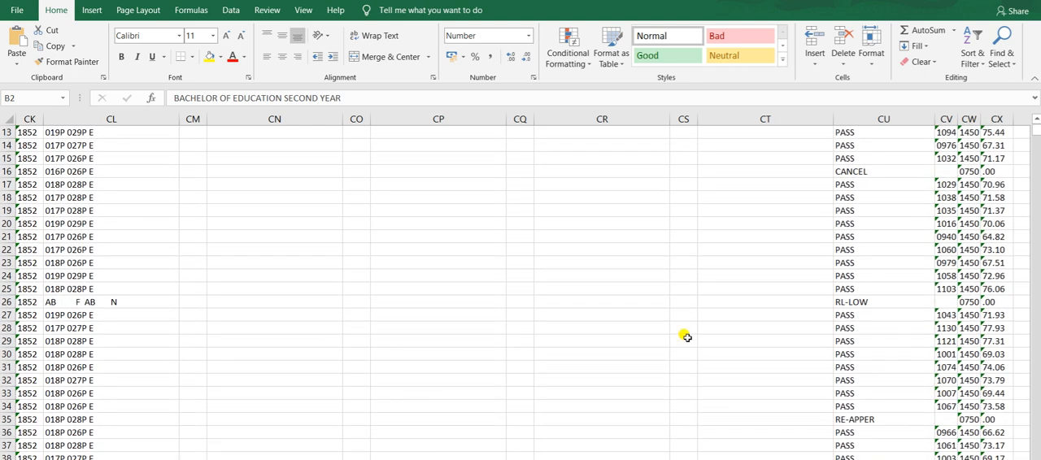
scroll("up", 3)
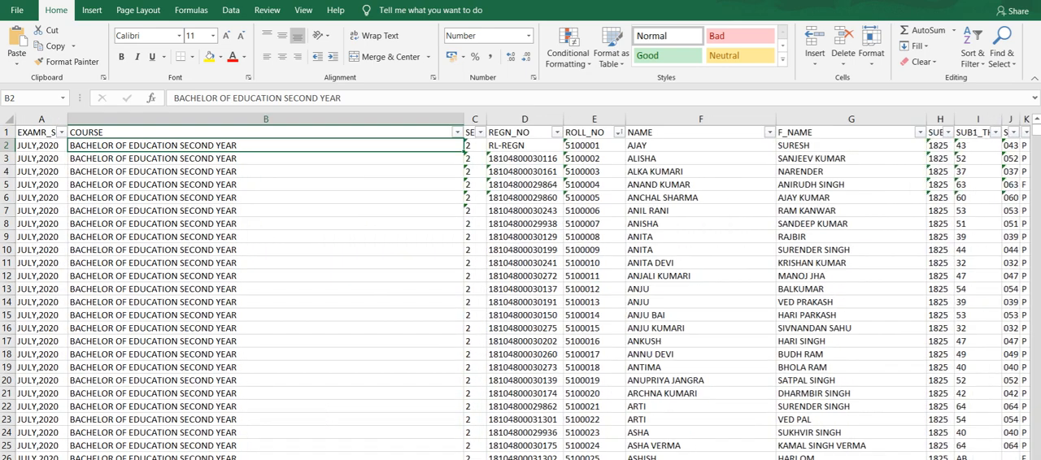
mouse_move(405, 237)
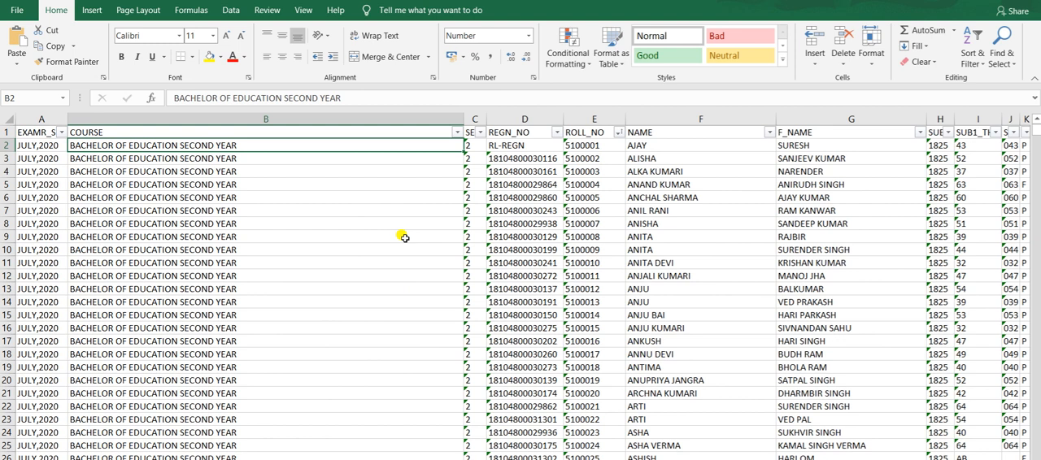
mouse_move(375, 236)
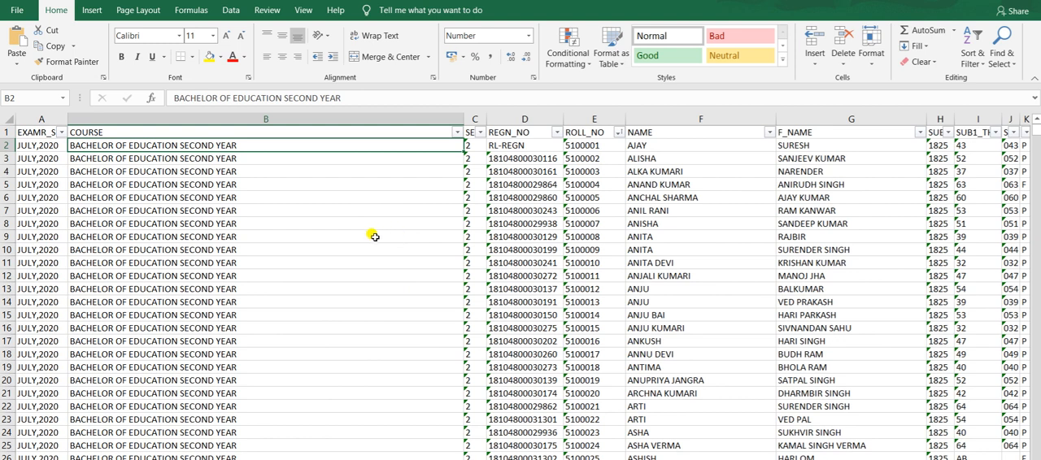
mouse_move(410, 194)
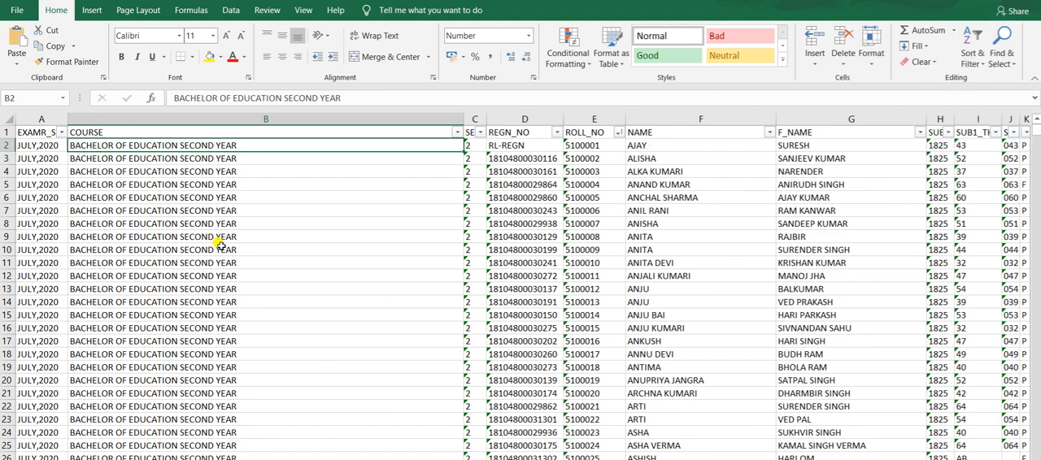
Scroll right to columns CK–CX, beside SUB10–SUB14, showing RESULT_RMK and percentages.
scroll("right", 3)
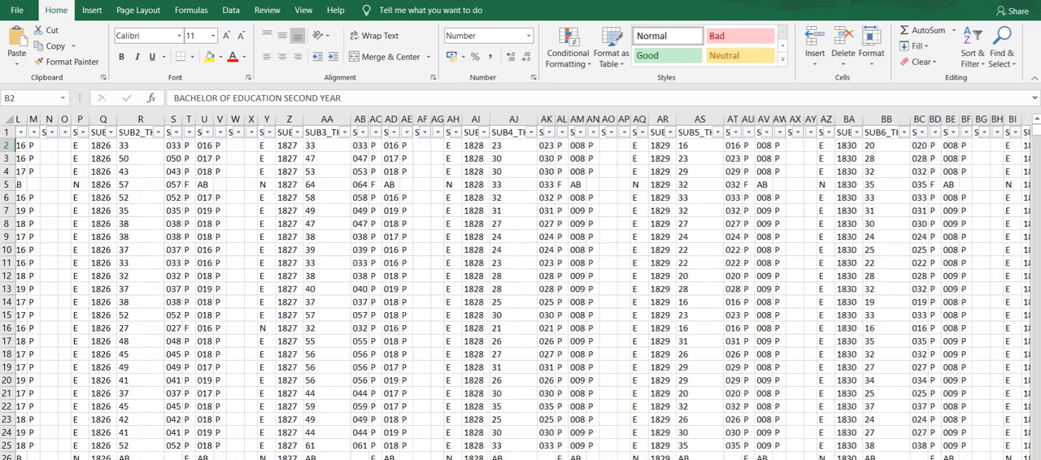
scroll("right", 3)
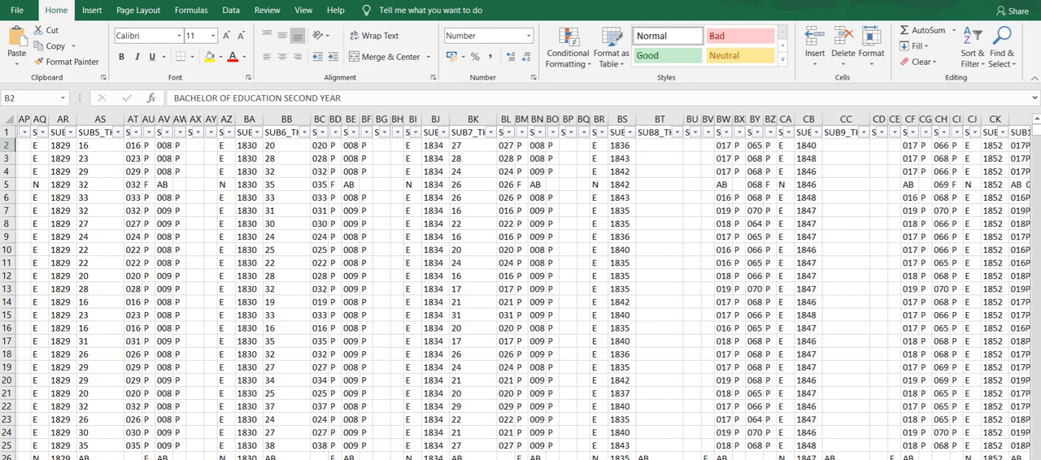
scroll("right", 3)
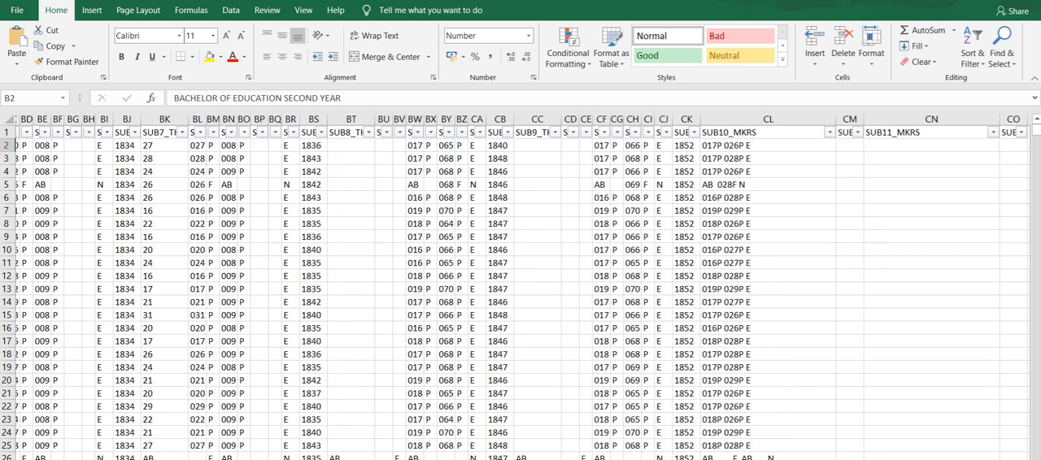
scroll("right", 3)
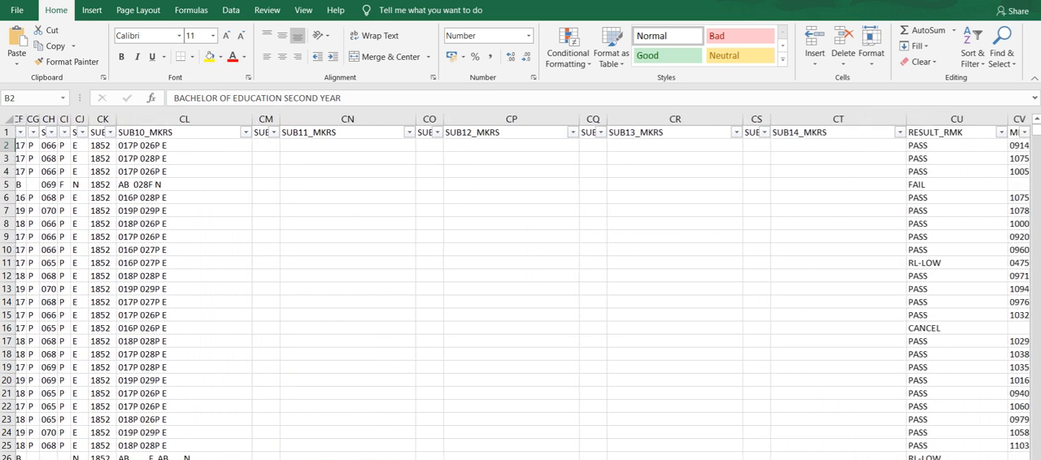
scroll("right", 3)
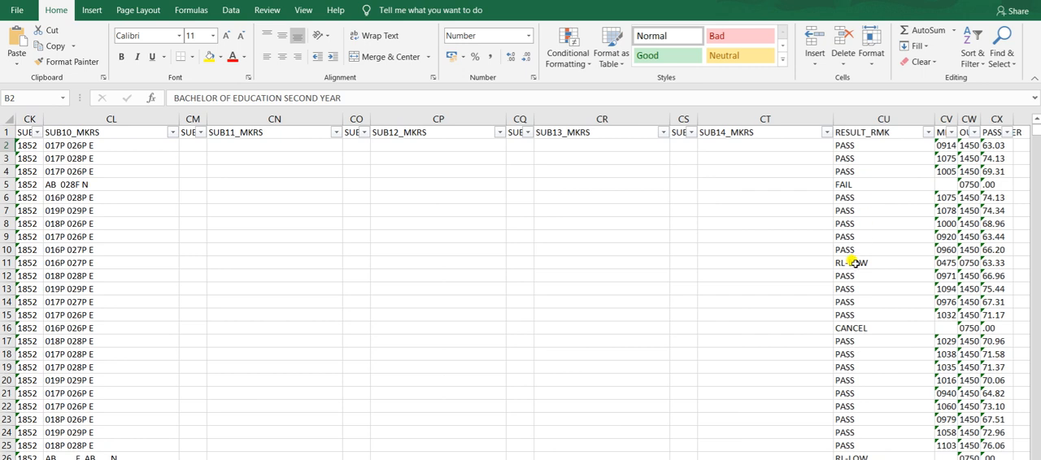
Scroll down from row 43 to about row 290 through mostly PASS remarks and percentages.
scroll("down", 3)
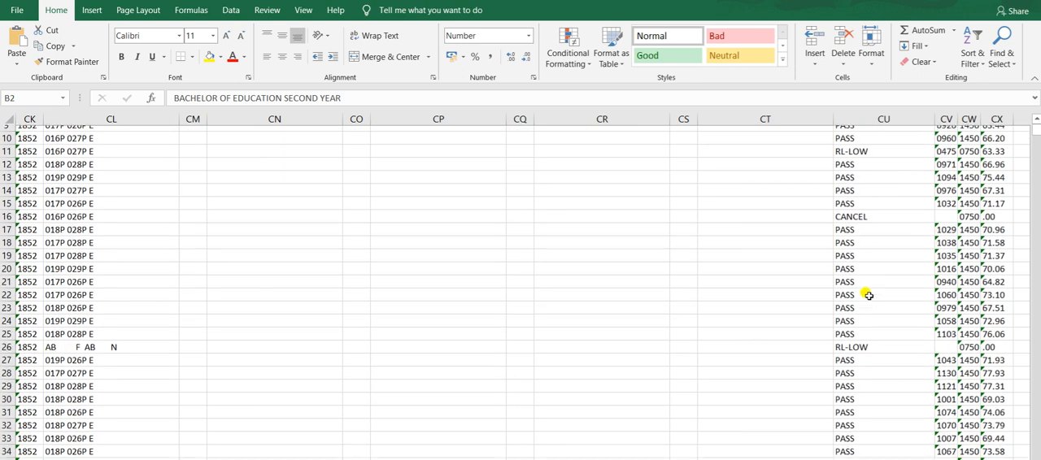
scroll("down", 3)
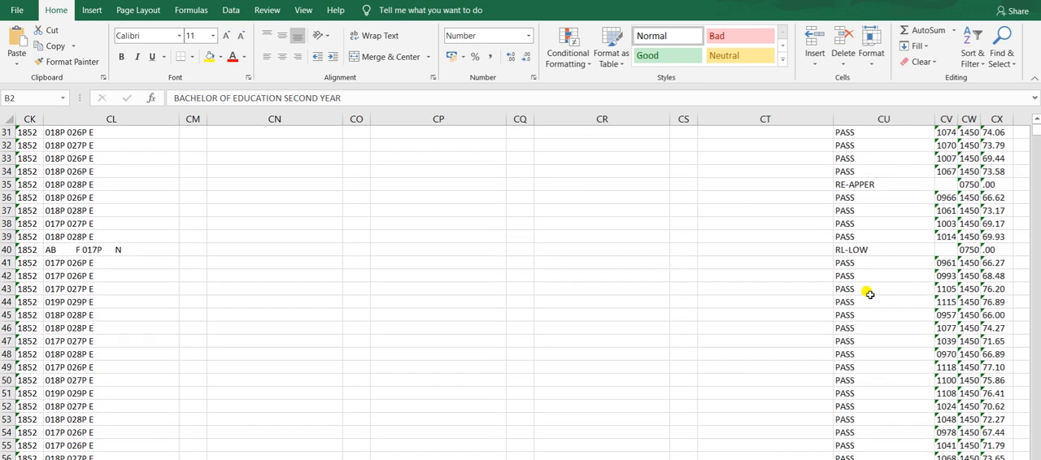
scroll("down", 3)
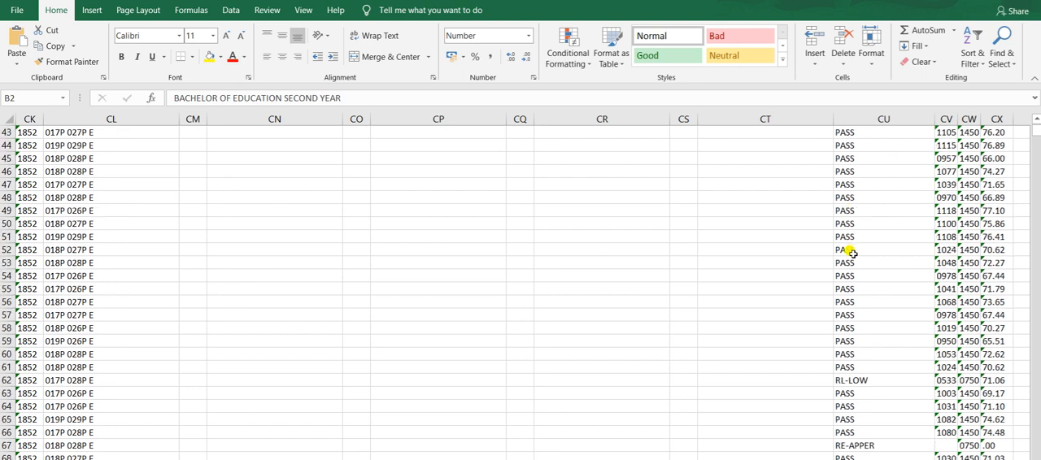
scroll("down", 3)
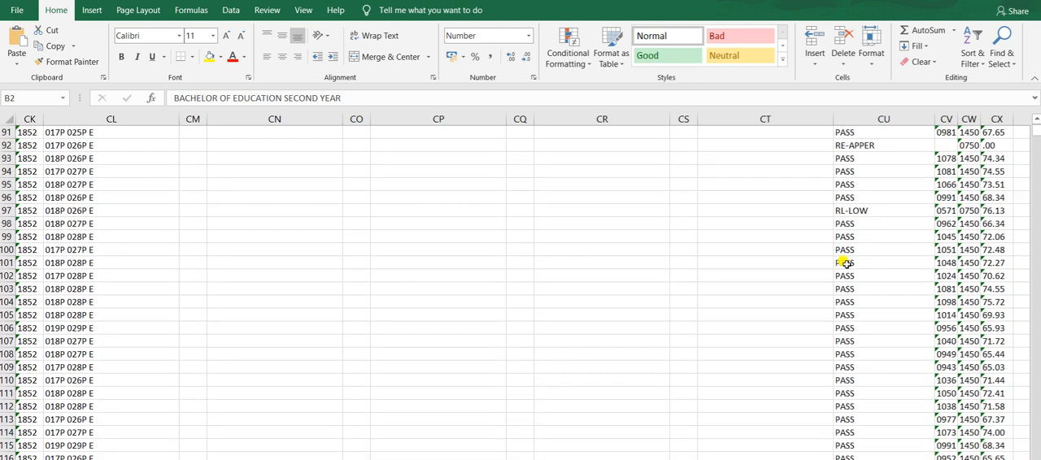
scroll("down", 3)
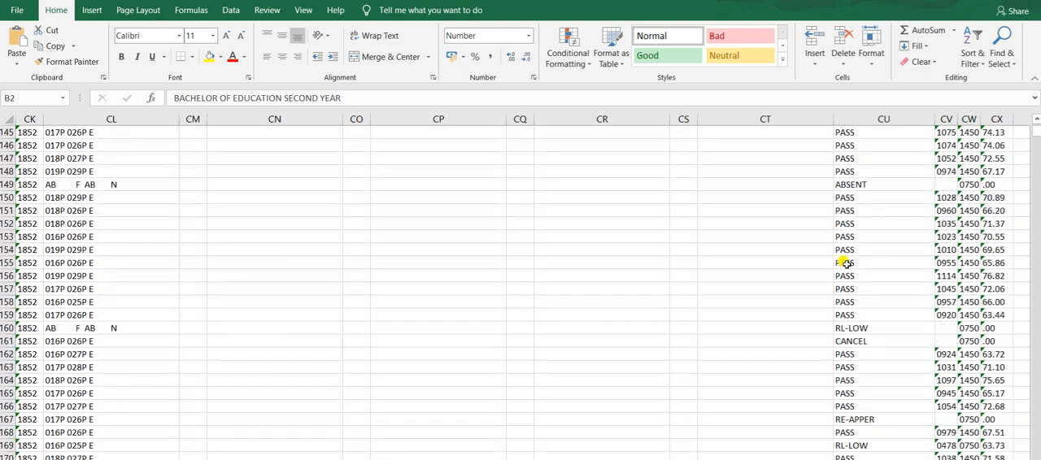
scroll("down", 3)
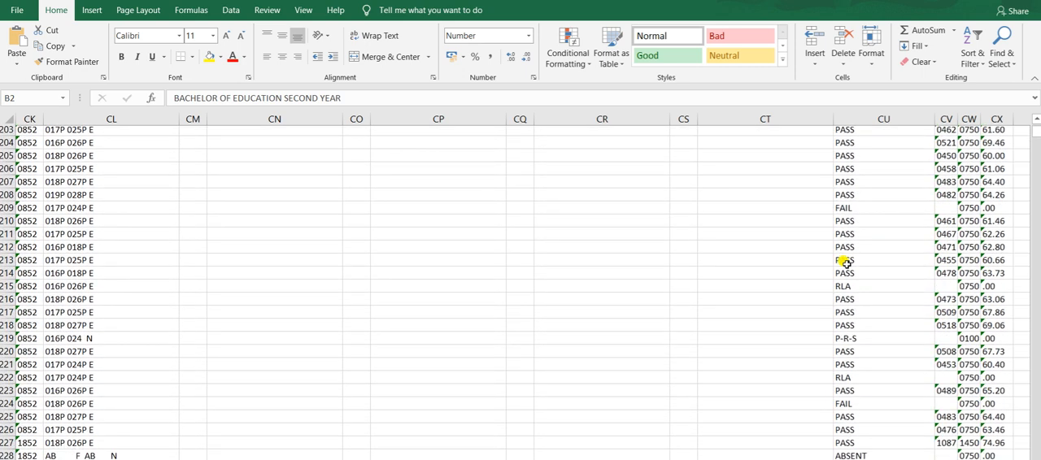
scroll("down", 3)
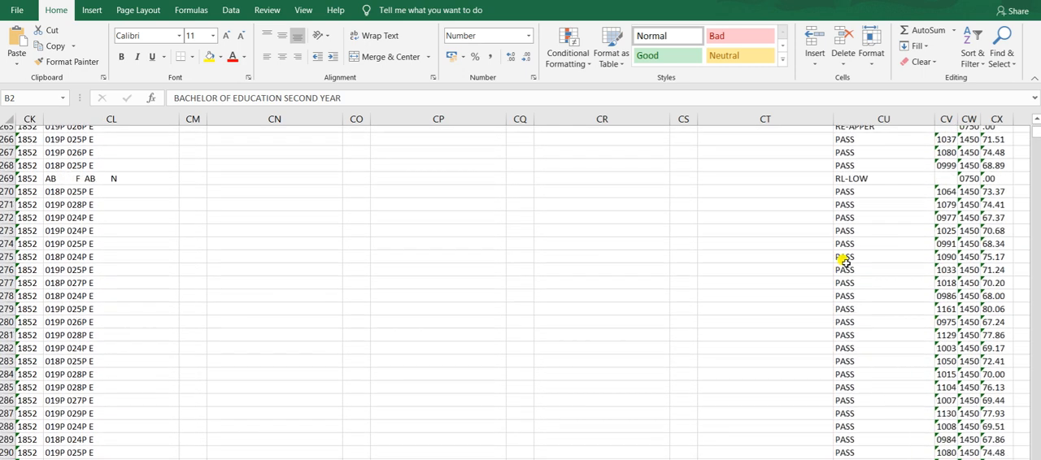
scroll("down", 3)
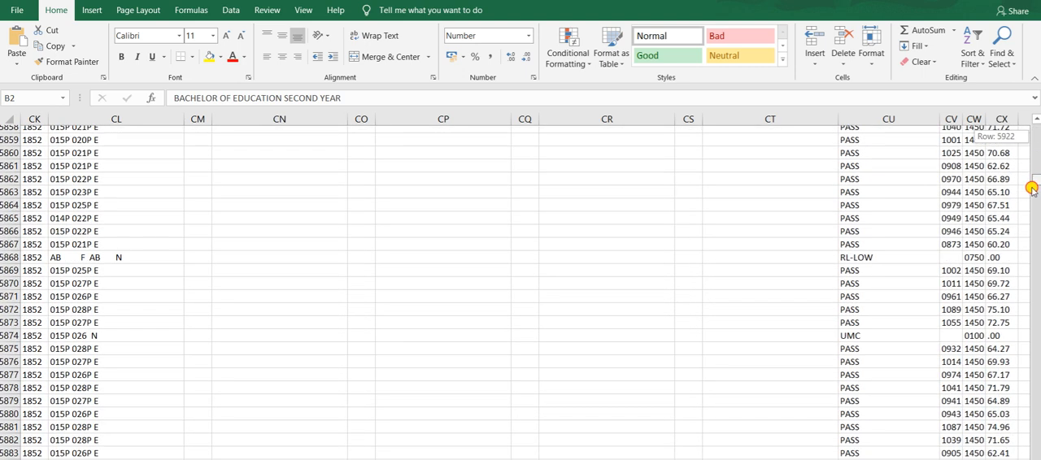
Scroll down to rows around 11725–11750 to review their remarks and percentages.
scroll("down", 3)
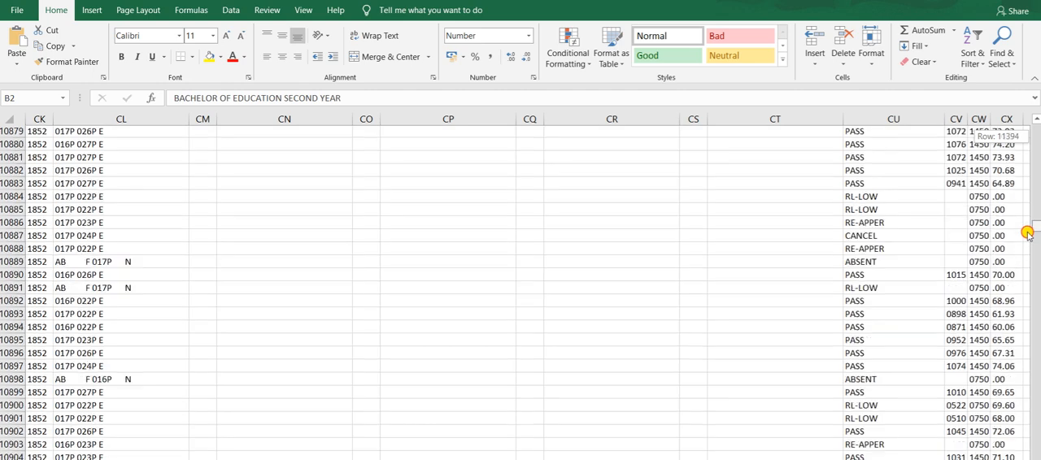
scroll("down", 3)
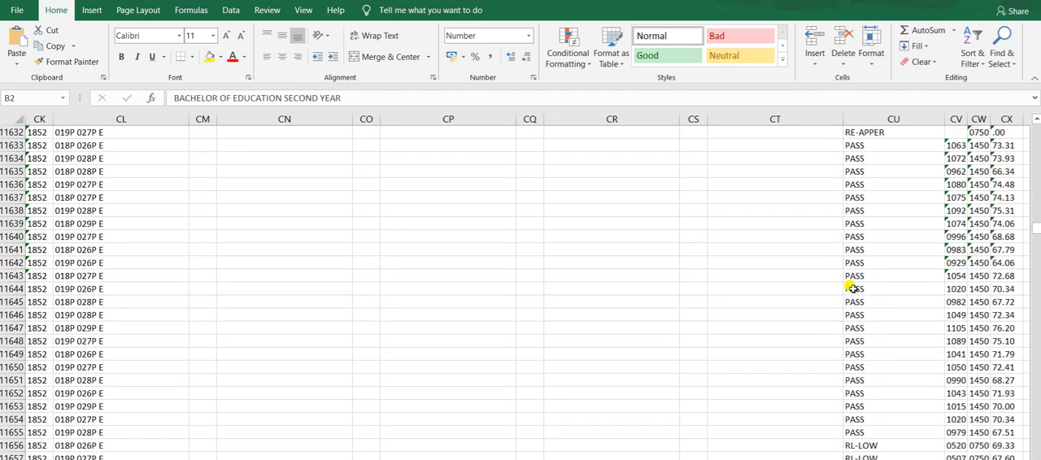
scroll("down", 3)
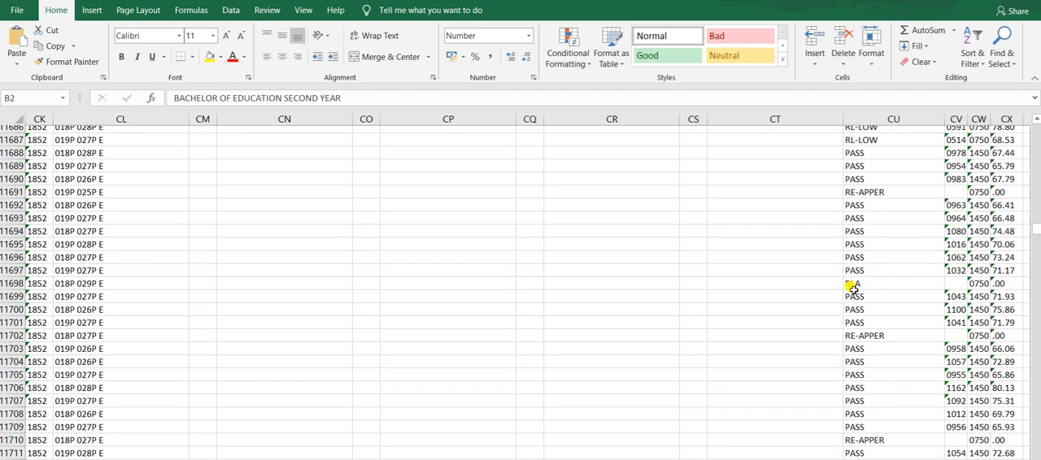
scroll("down", 3)
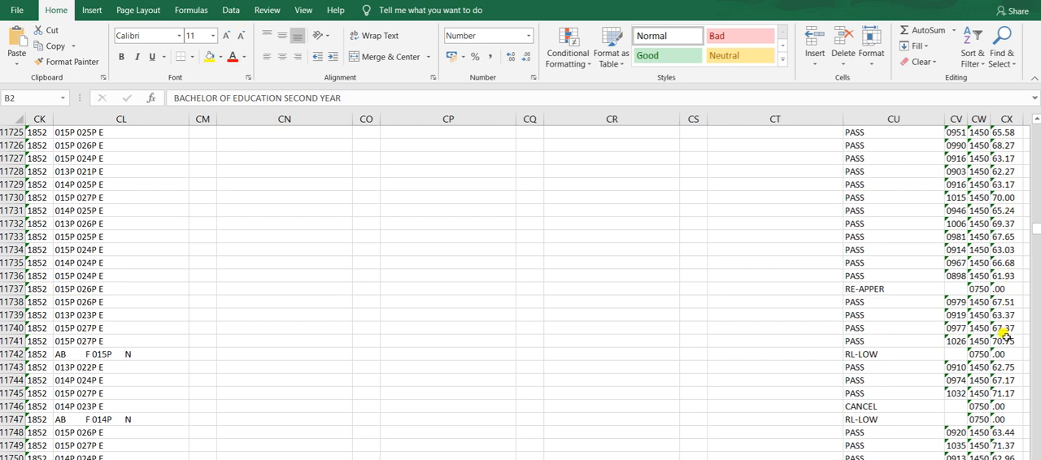
Scroll down to row 11962, then left to column A's session, course and student names.
scroll("down", 3)
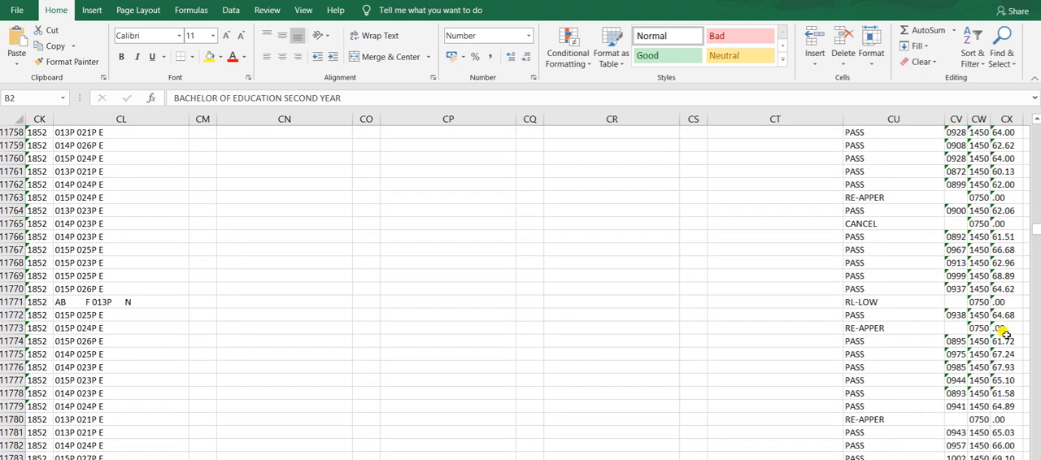
scroll("down", 3)
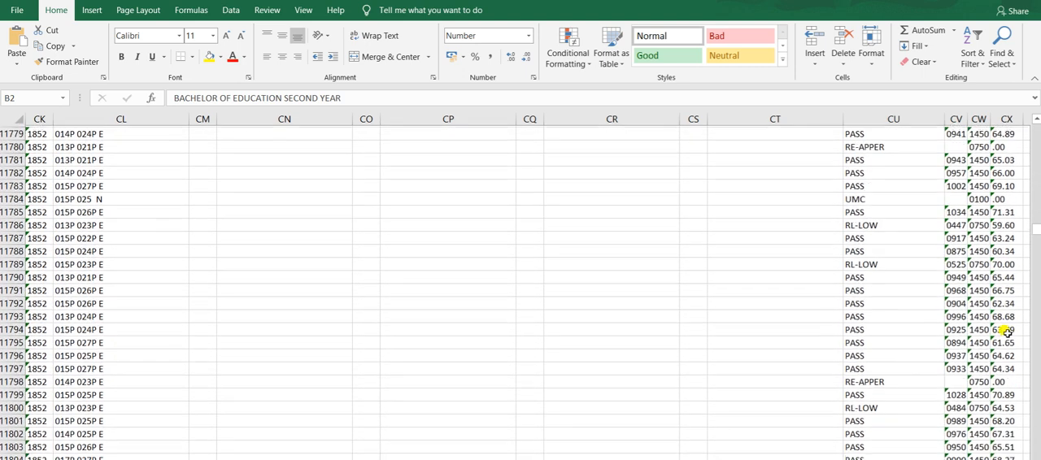
scroll("down", 3)
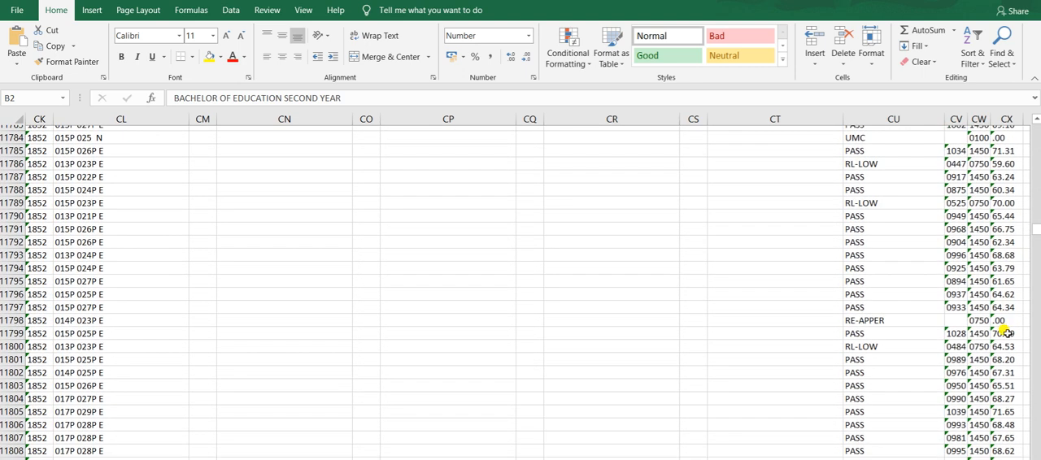
scroll("down", 3)
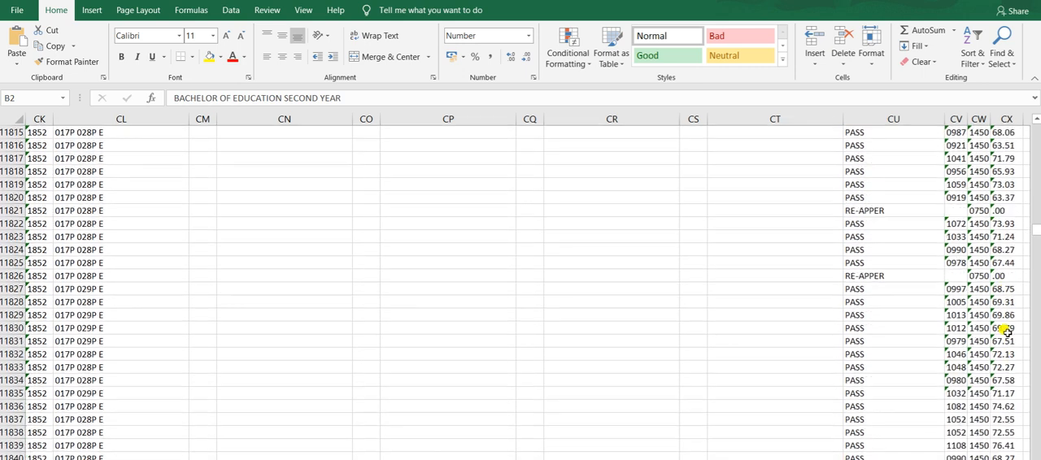
scroll("down", 3)
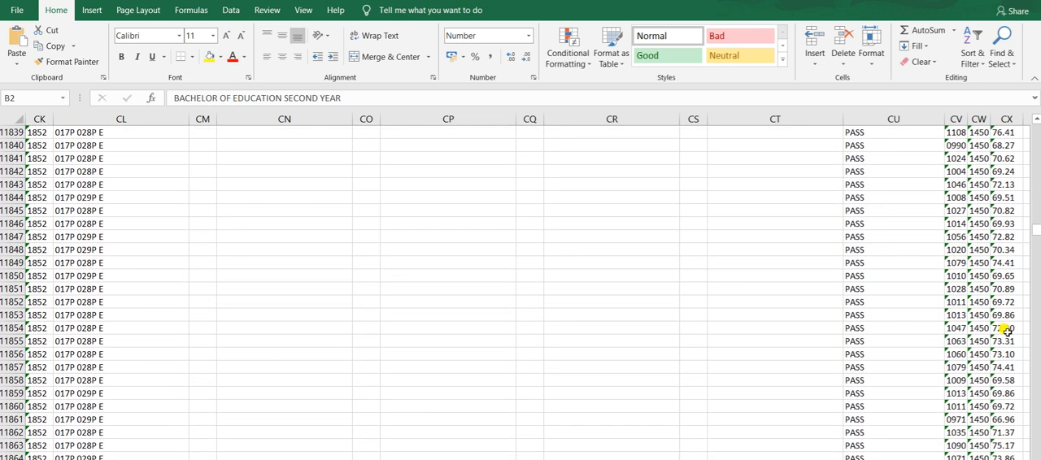
scroll("down", 3)
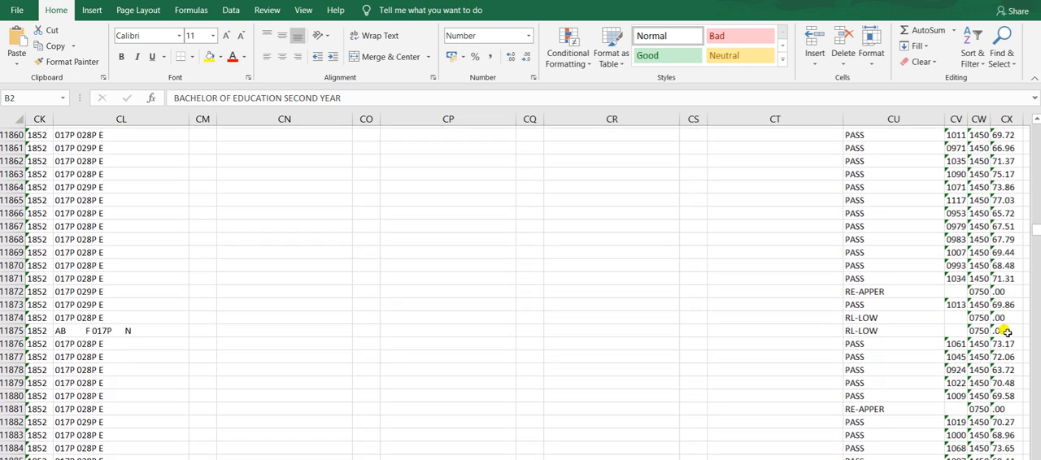
scroll("down", 3)
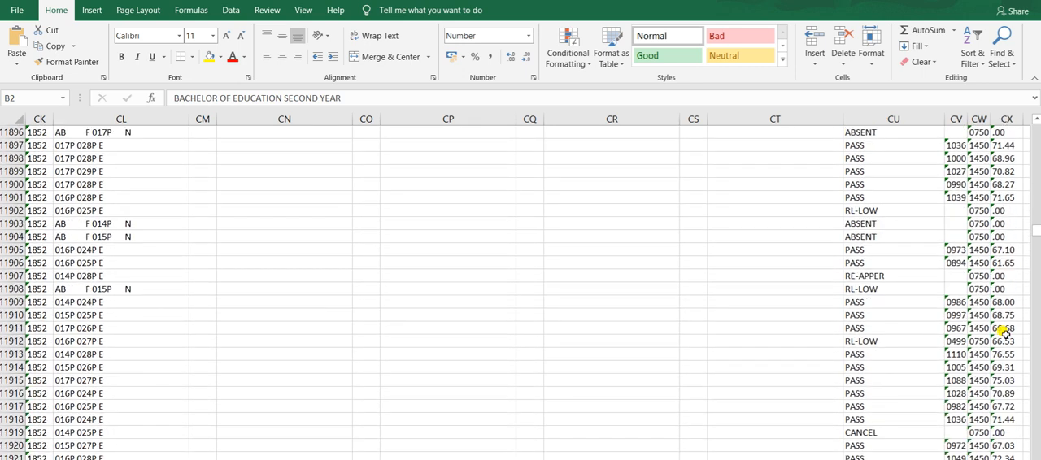
scroll("down", 3)
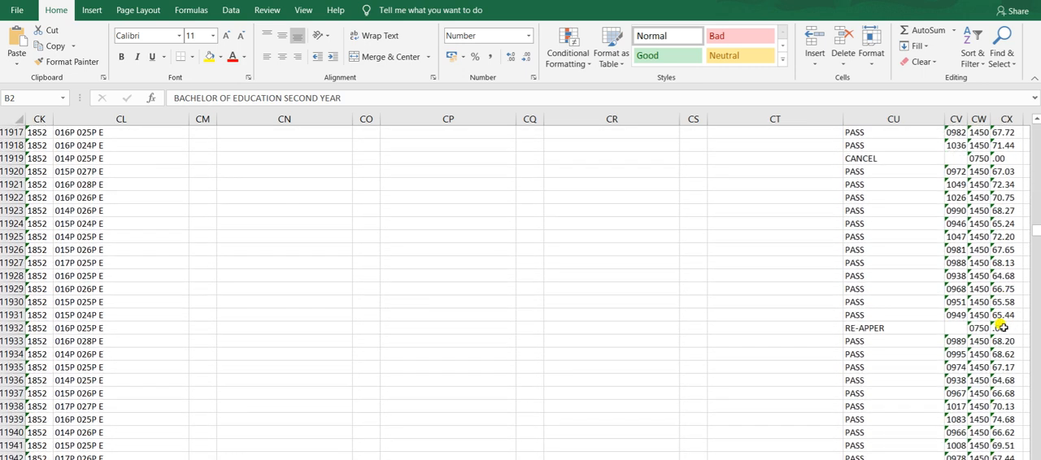
scroll("down", 3)
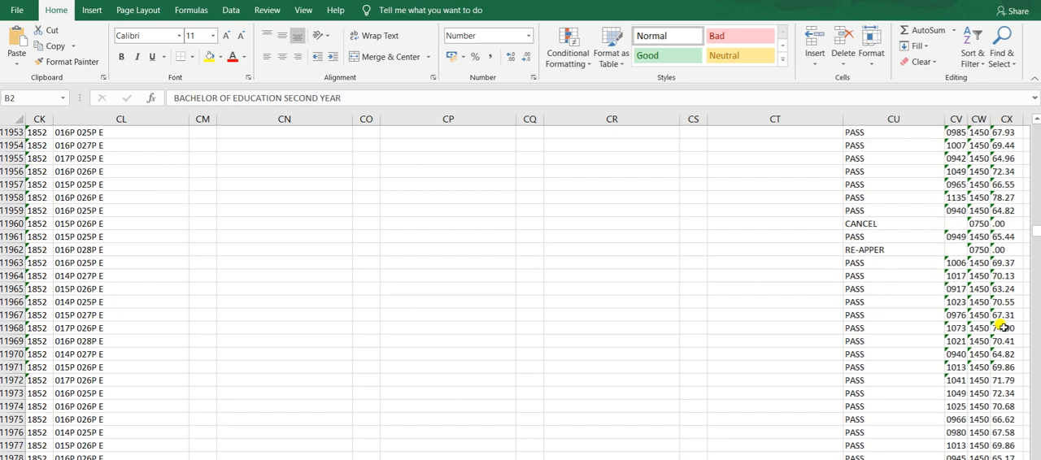
scroll("down", 3)
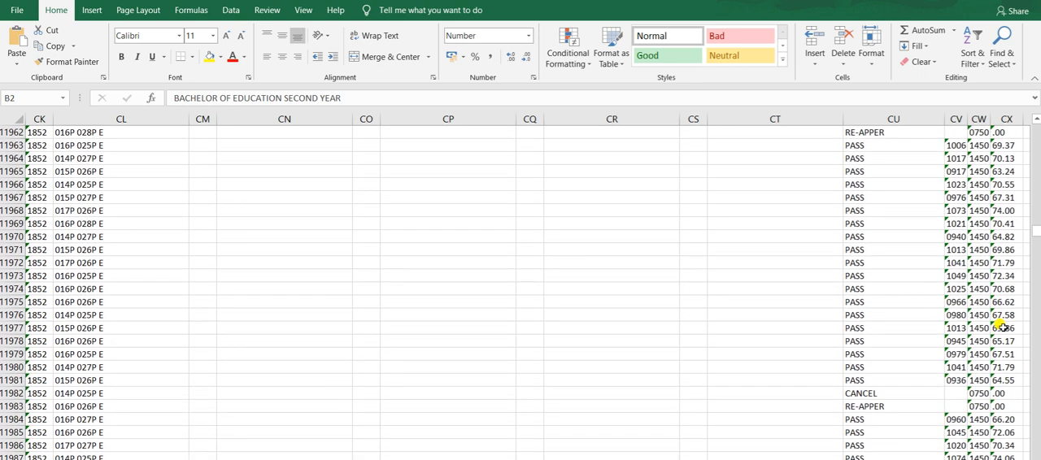
scroll("left", 3)
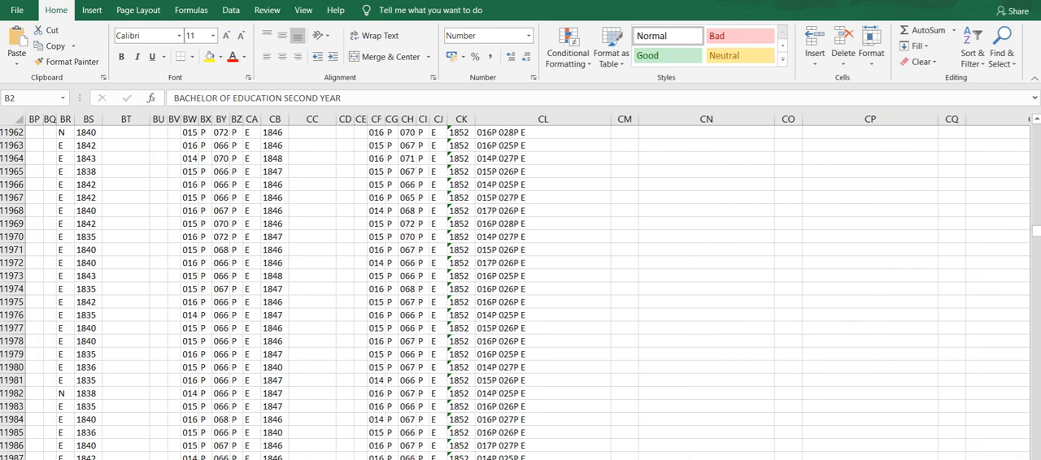
scroll("left", 3)
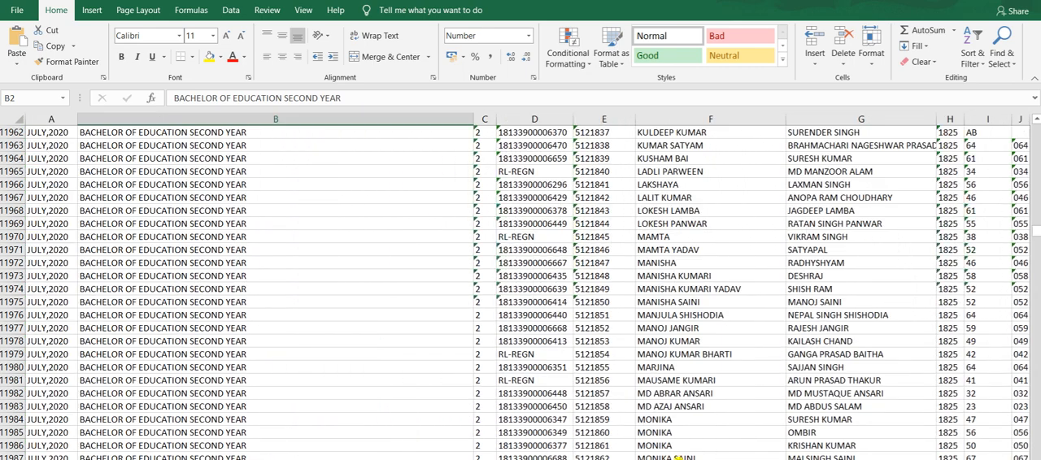